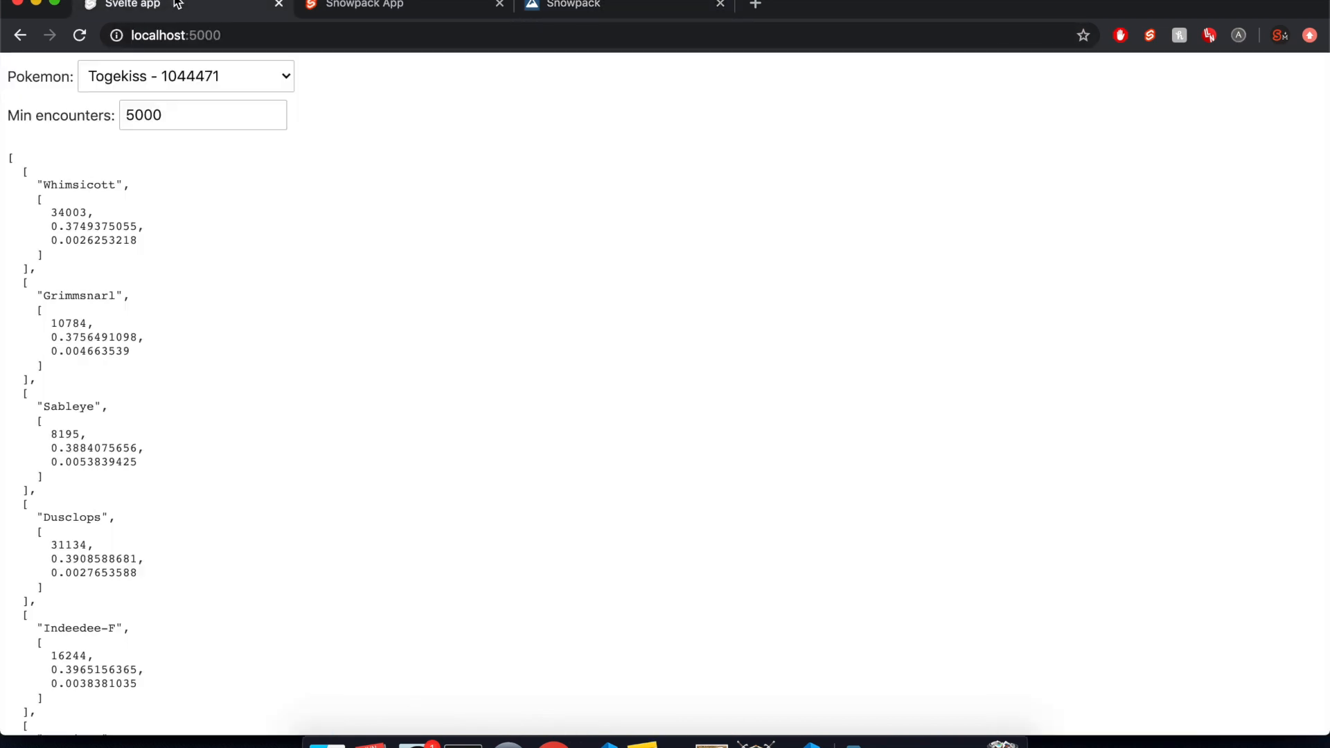
pyautogui.moveTo(443, 26)
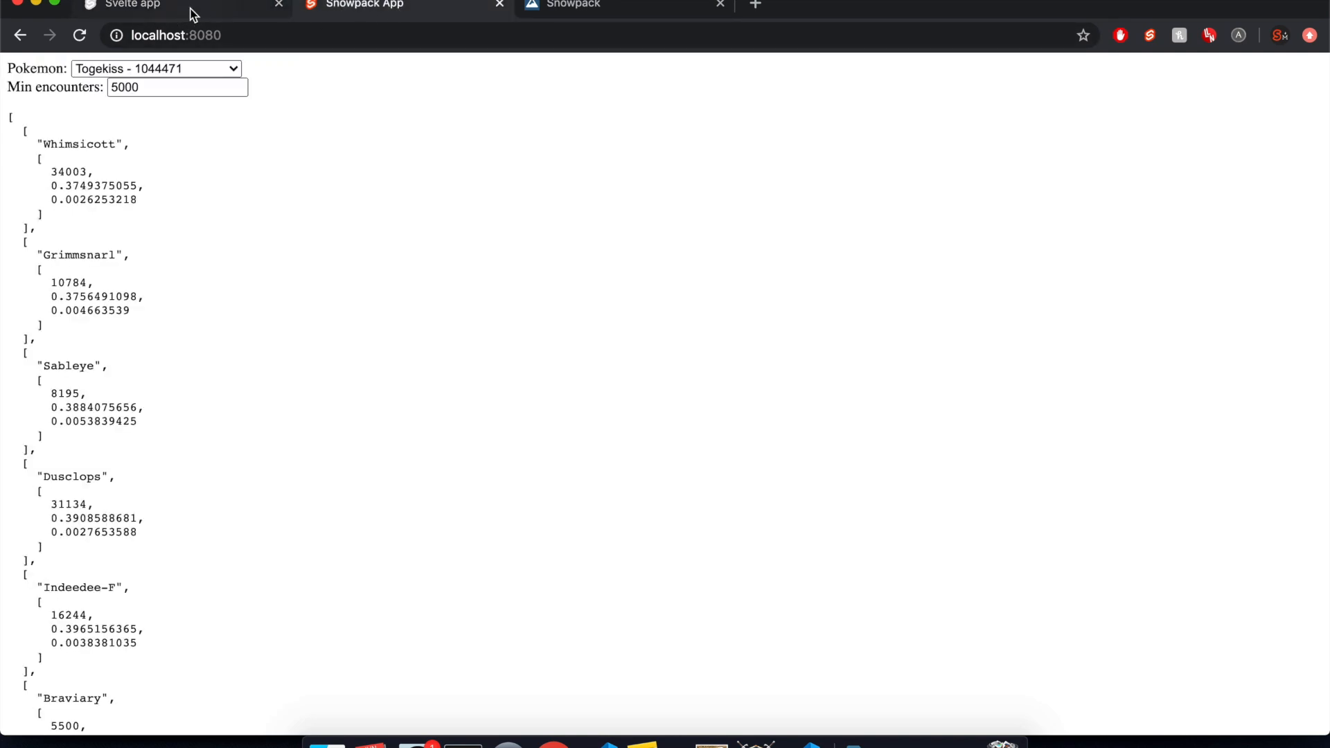
pyautogui.moveTo(590, 30)
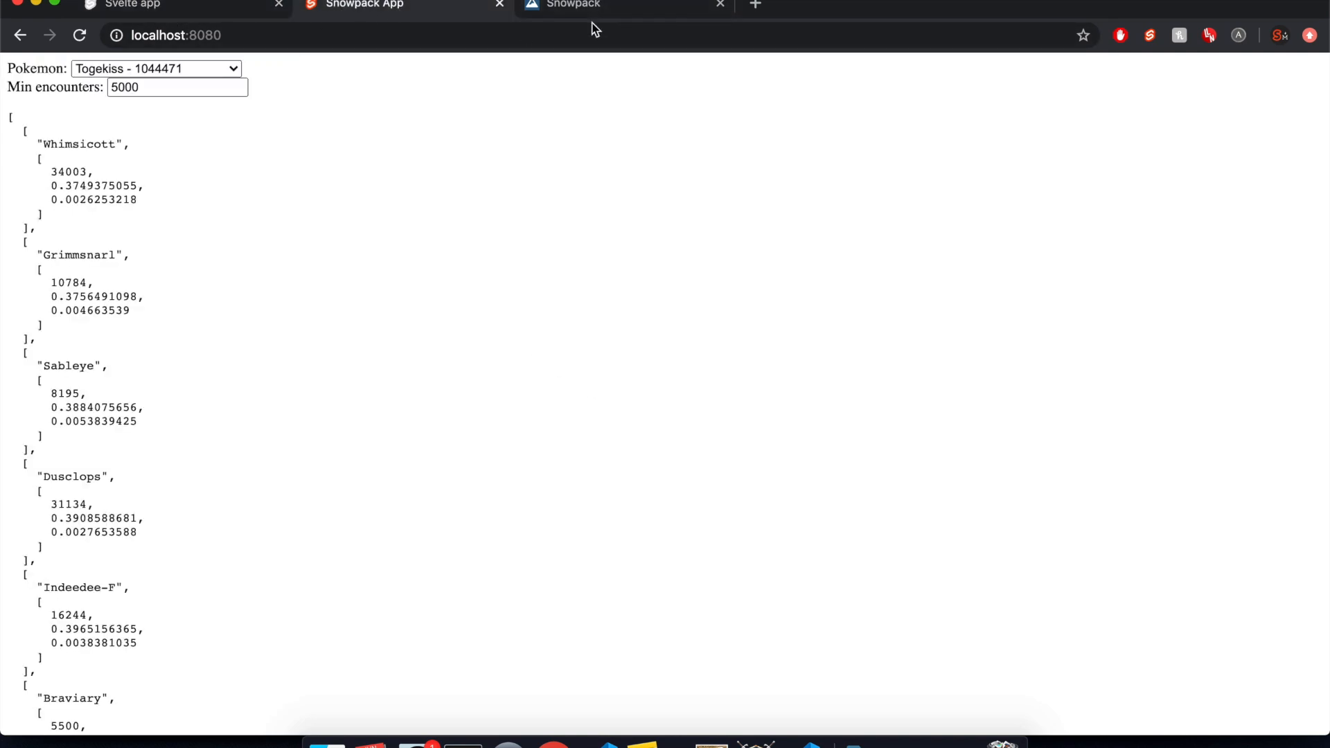
# Bring up the Snowpack docs and scroll to the 'What is Snowpack?' overview section
pyautogui.click(591, 5)
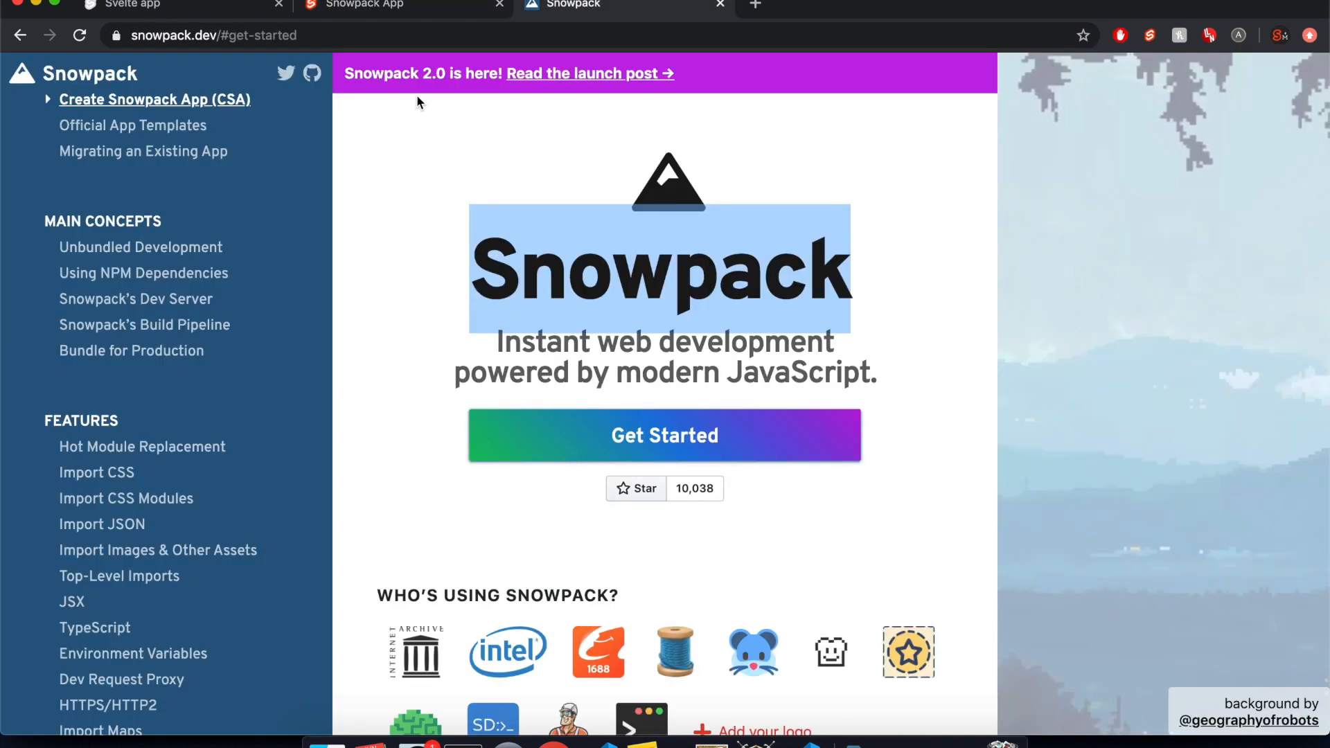
pyautogui.click(665, 435)
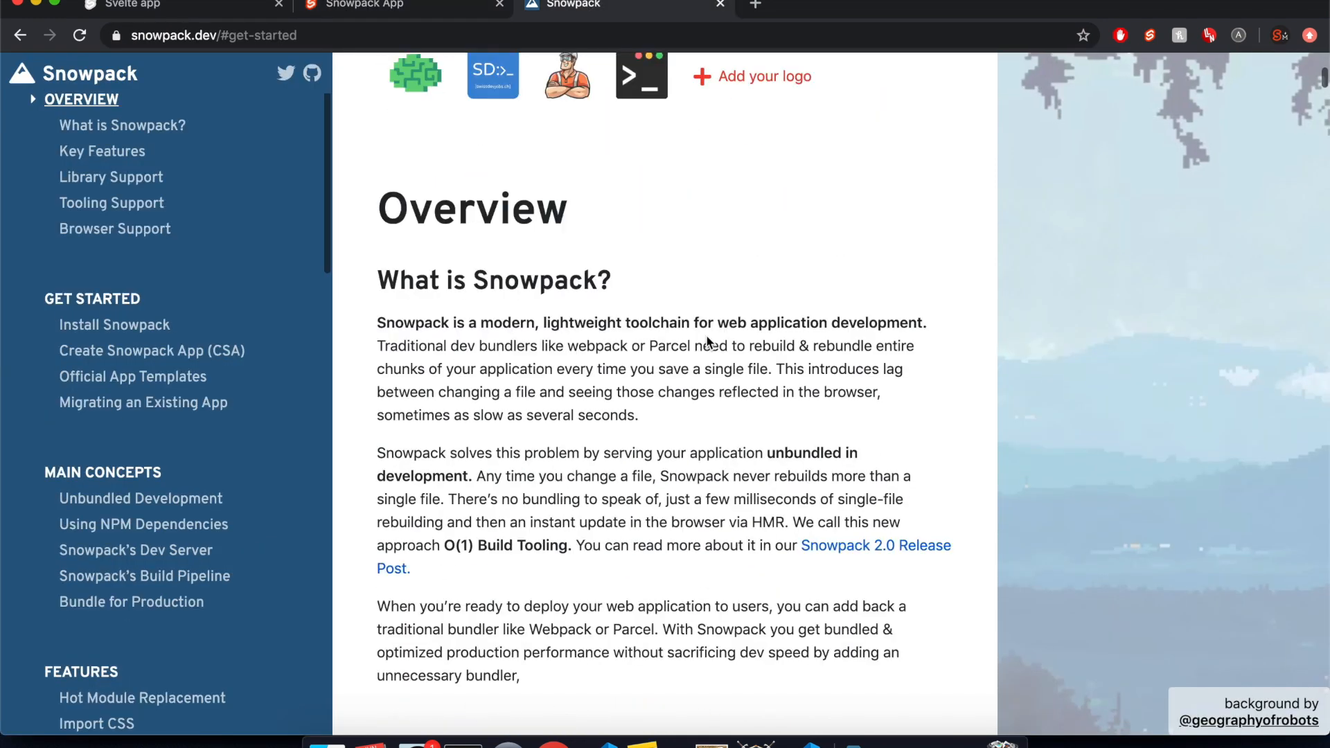
pyautogui.scroll(-3)
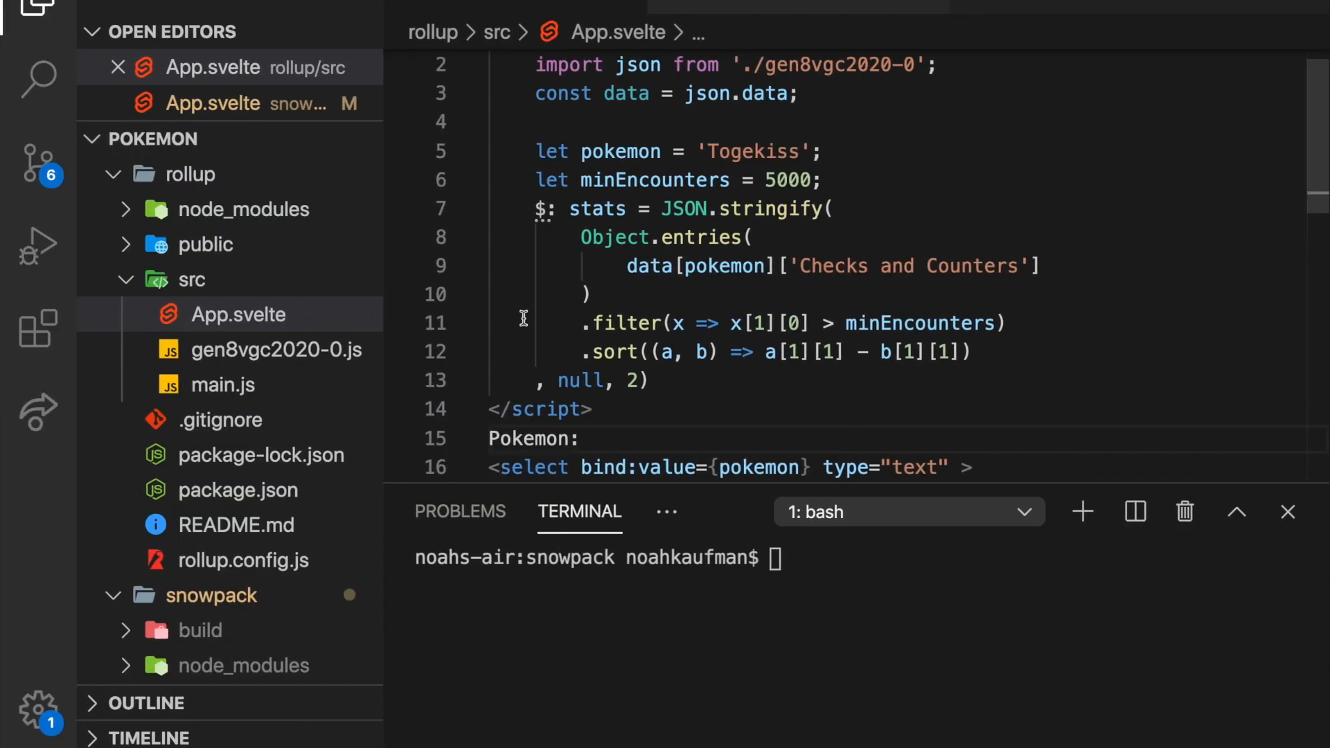
pyautogui.moveTo(642, 361)
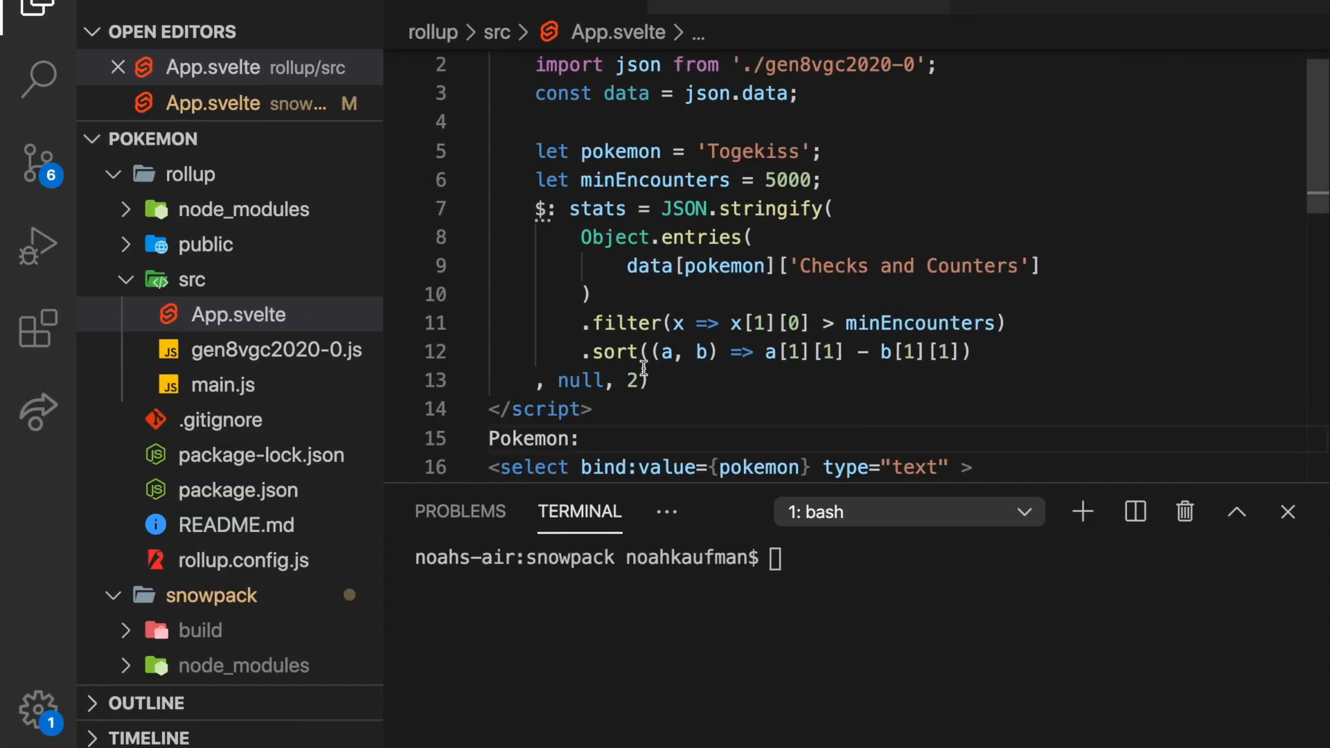
pyautogui.moveTo(304, 363)
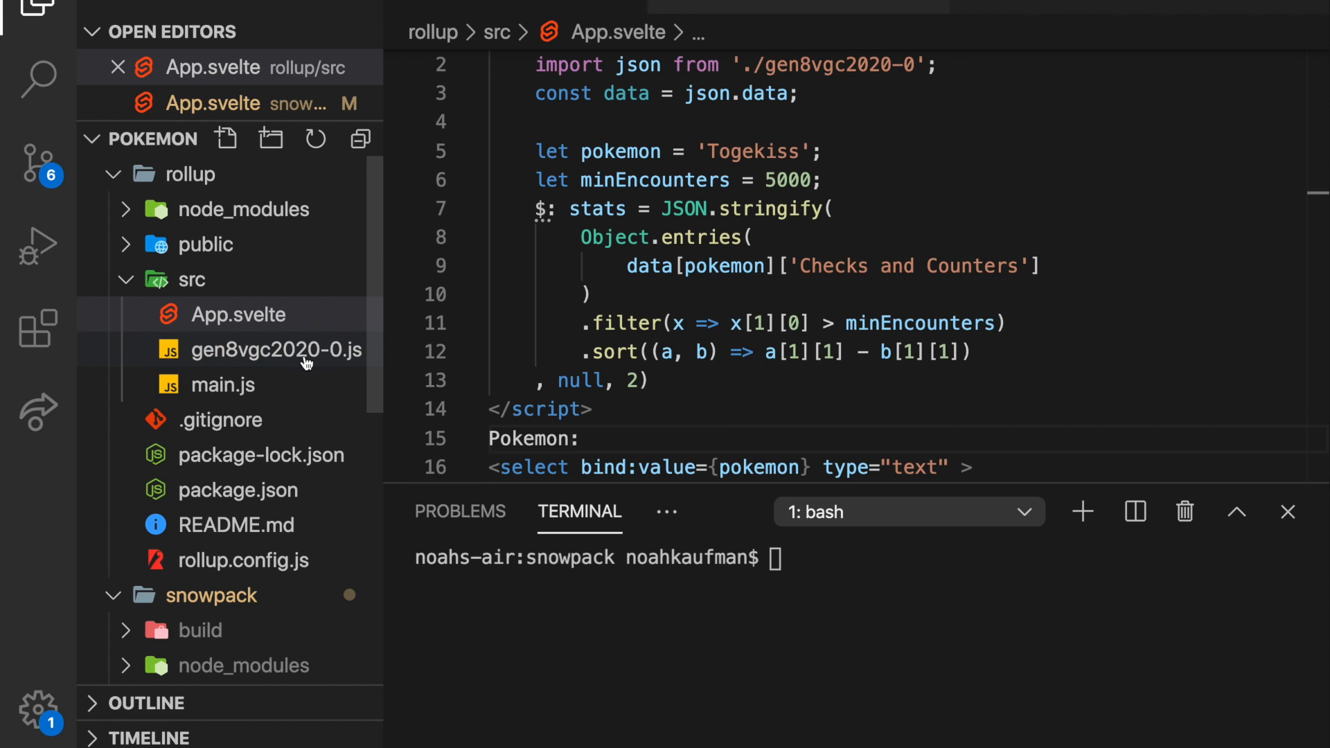
# Switch the editor to snowpack/src/App.svelte from the Explorer sidebar
pyautogui.click(576, 439)
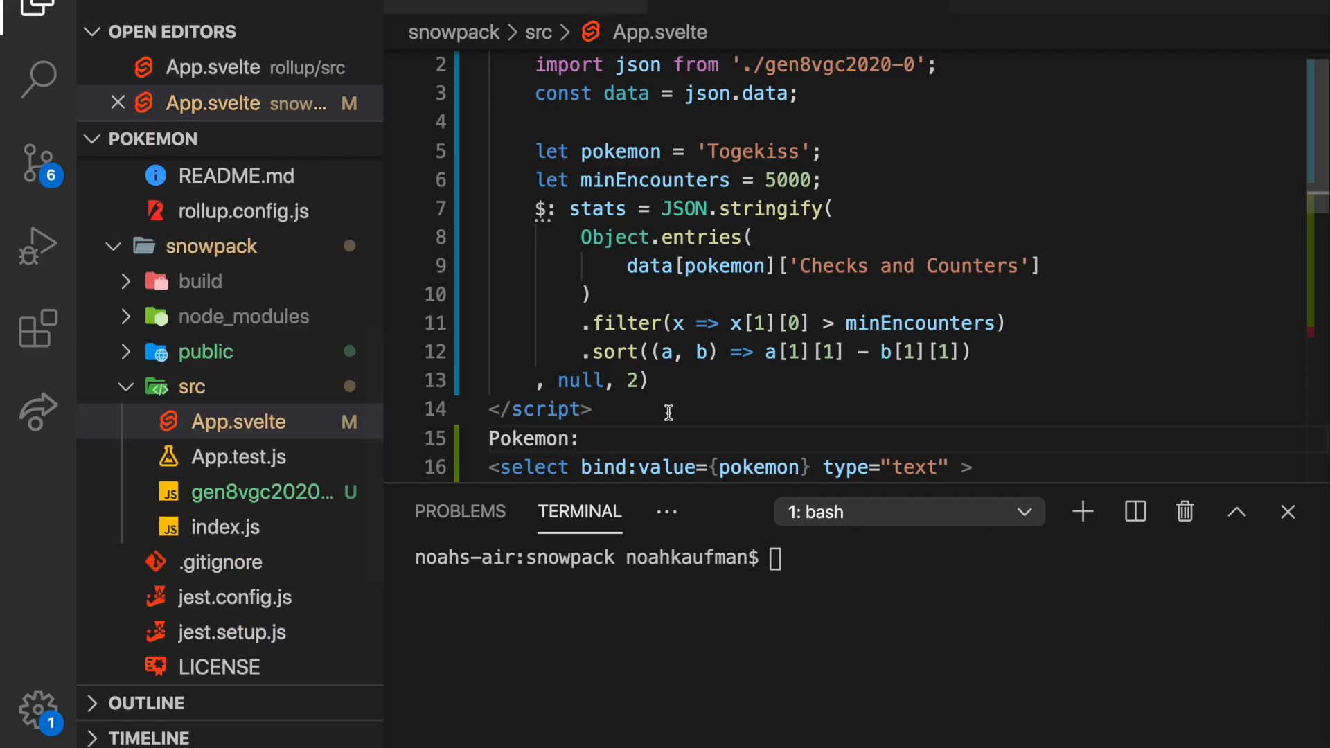
pyautogui.write('st:8080')
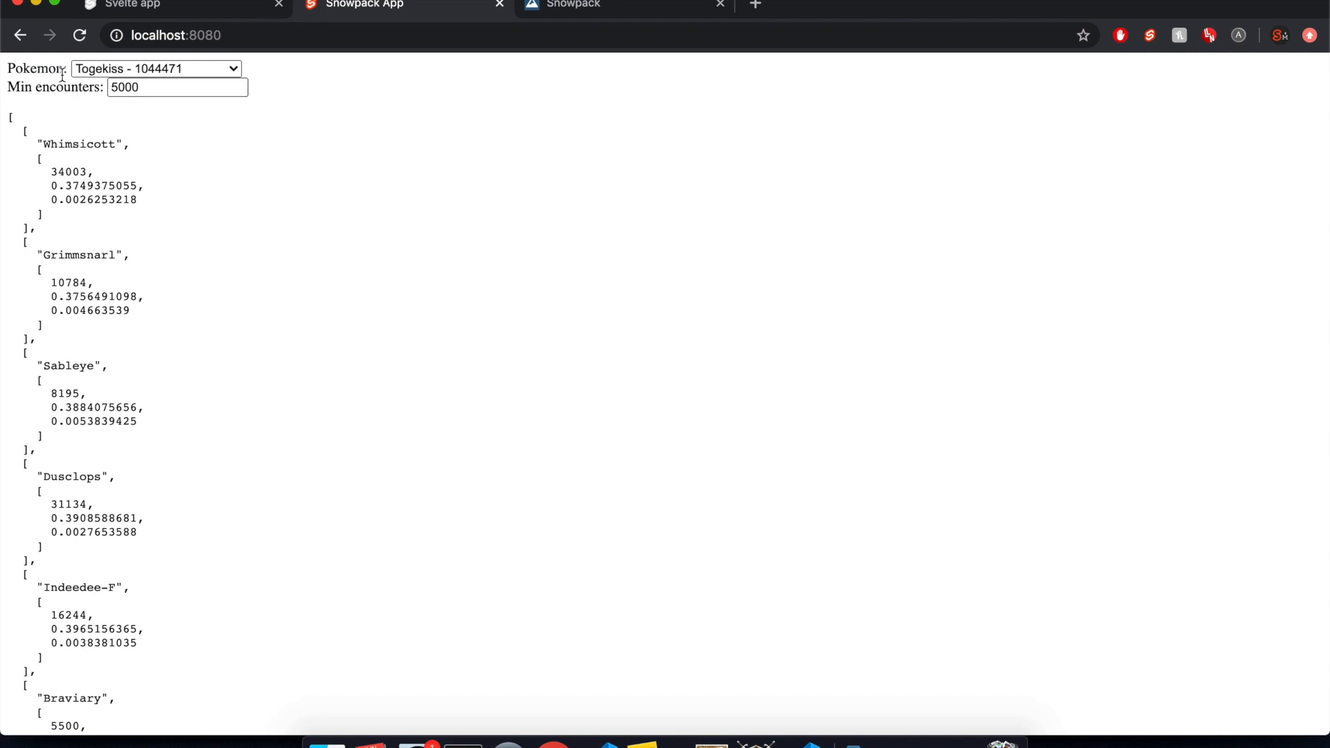
pyautogui.moveTo(187, 14)
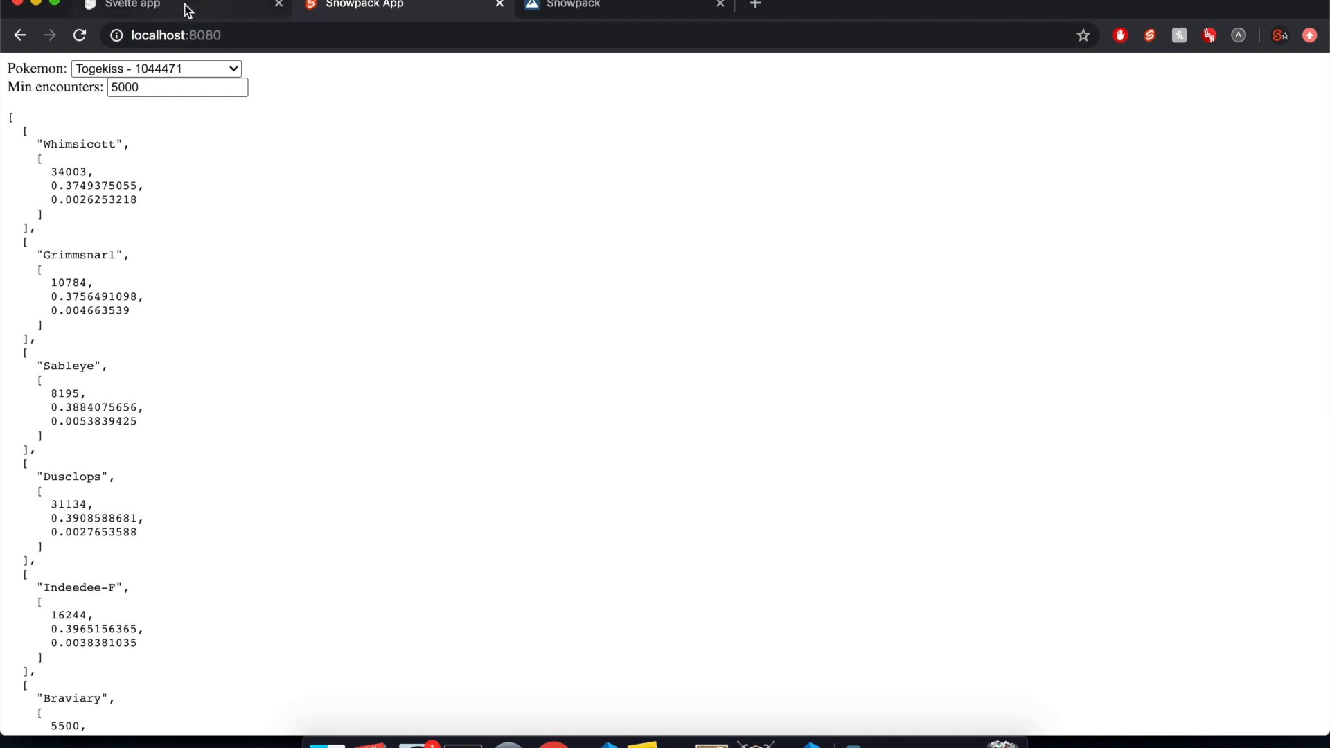
pyautogui.click(132, 4)
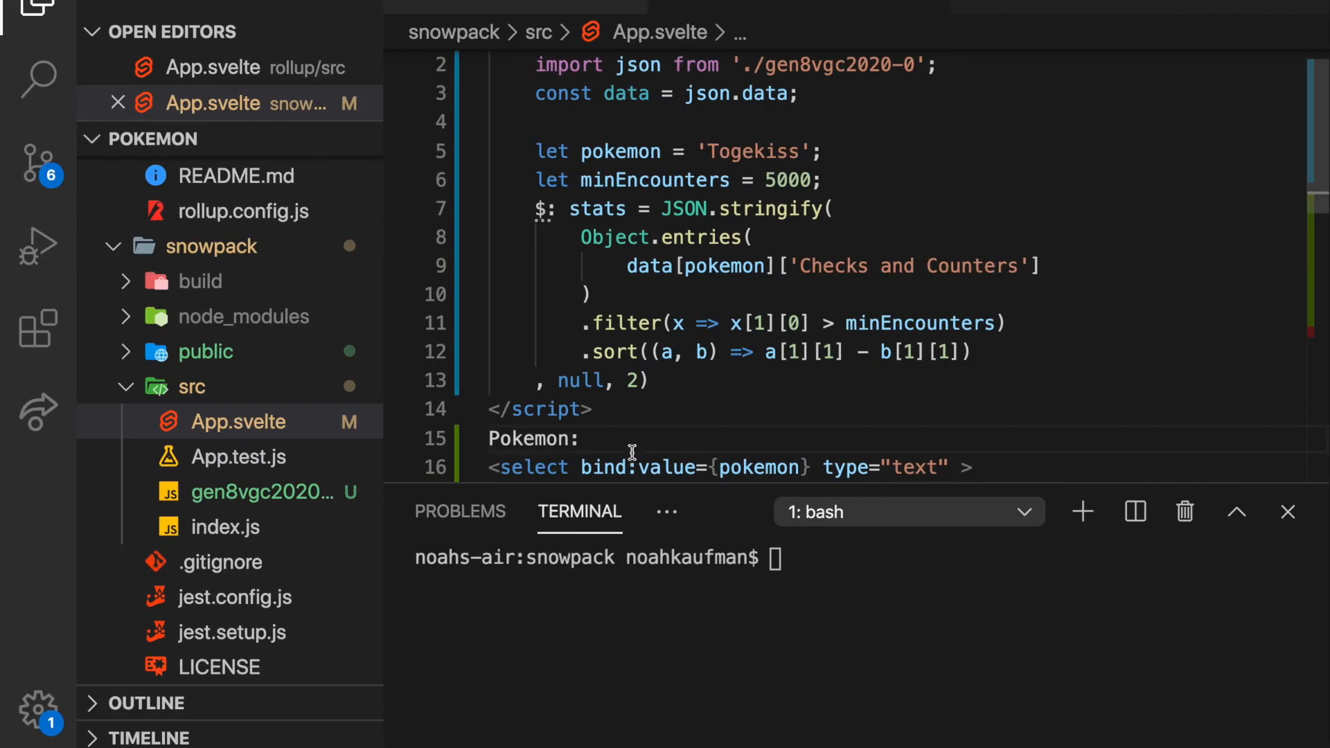
# Comment out the Pokemon markup (lines 15–27) and add placeholder text 'hi here' in both App.svelte files
pyautogui.click(609, 409)
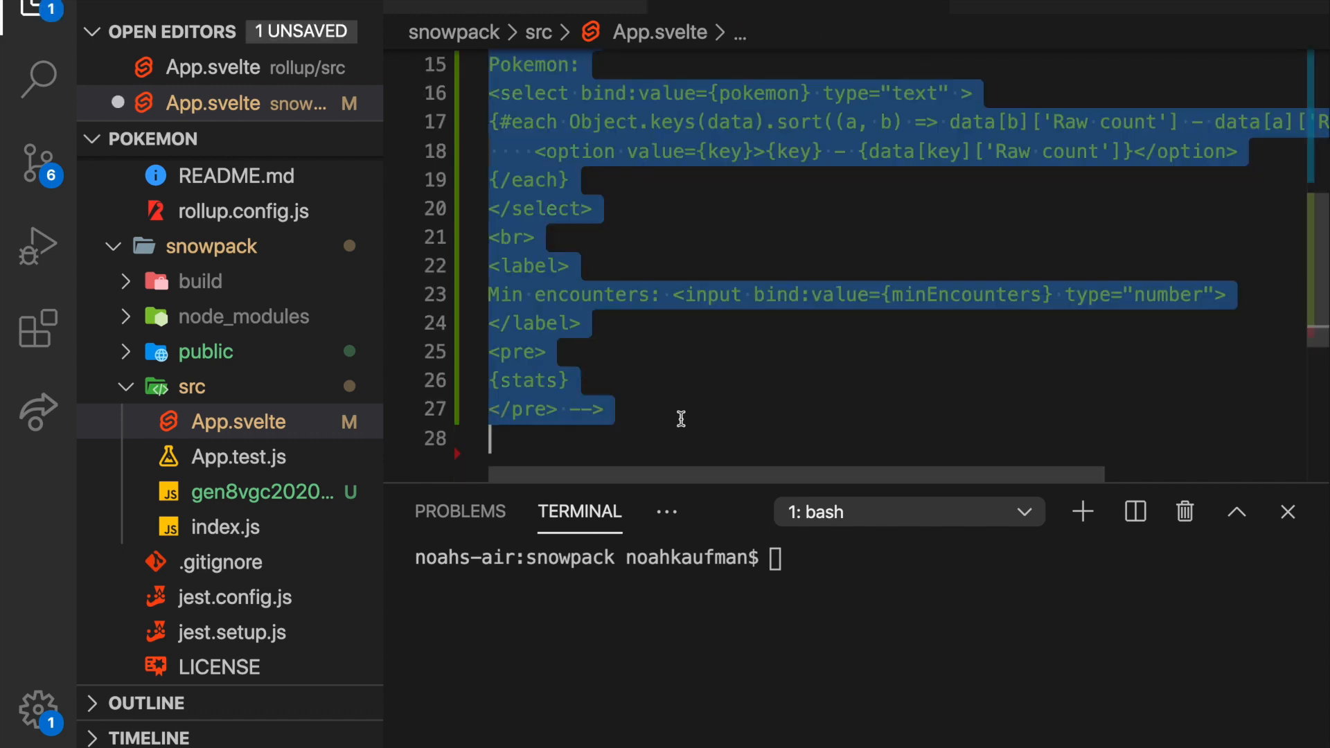
pyautogui.write('hi')
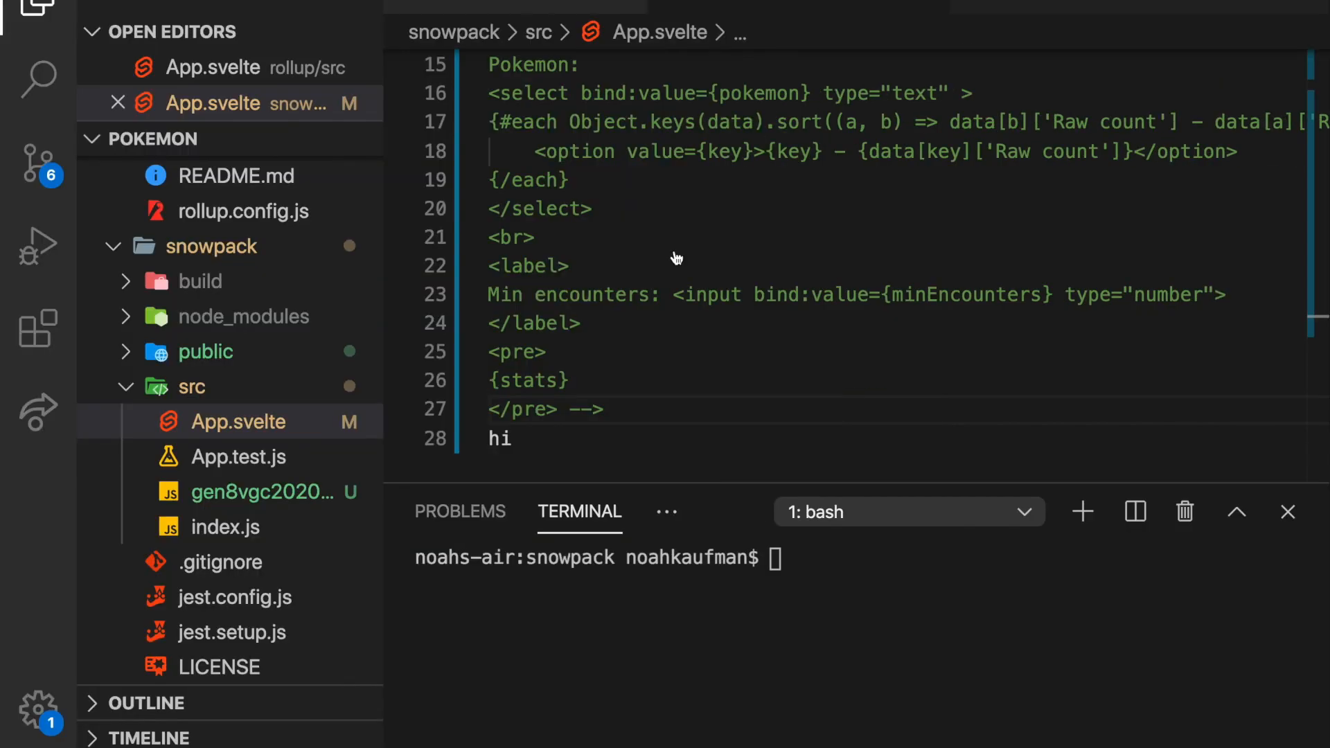
pyautogui.click(213, 67)
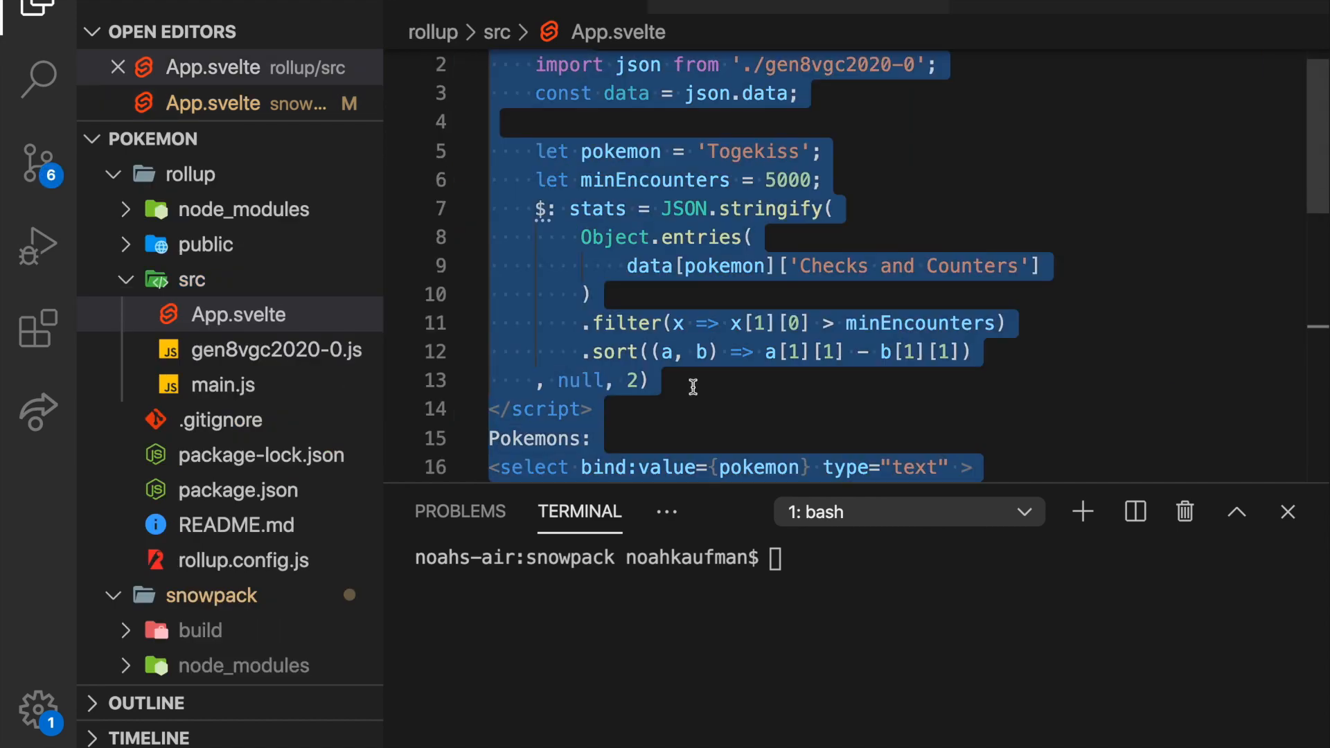
pyautogui.write('hi t')
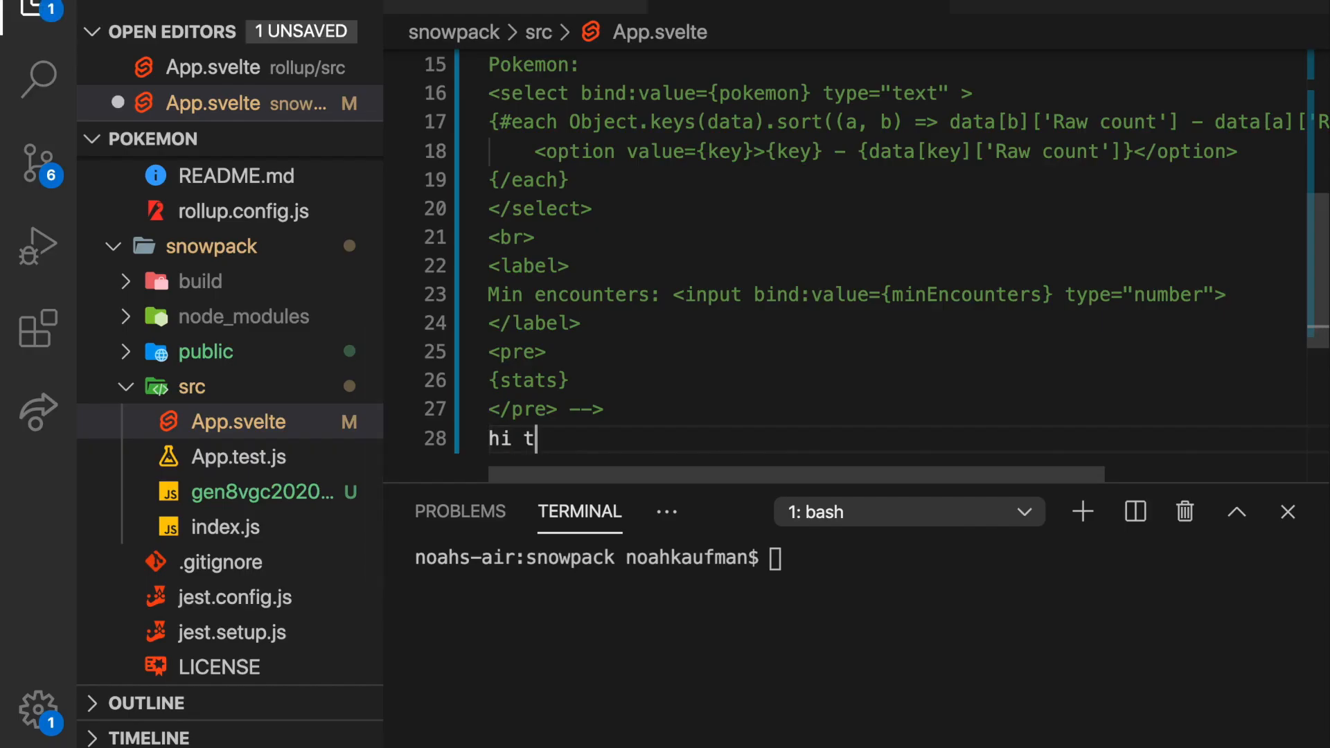
pyautogui.write('here')
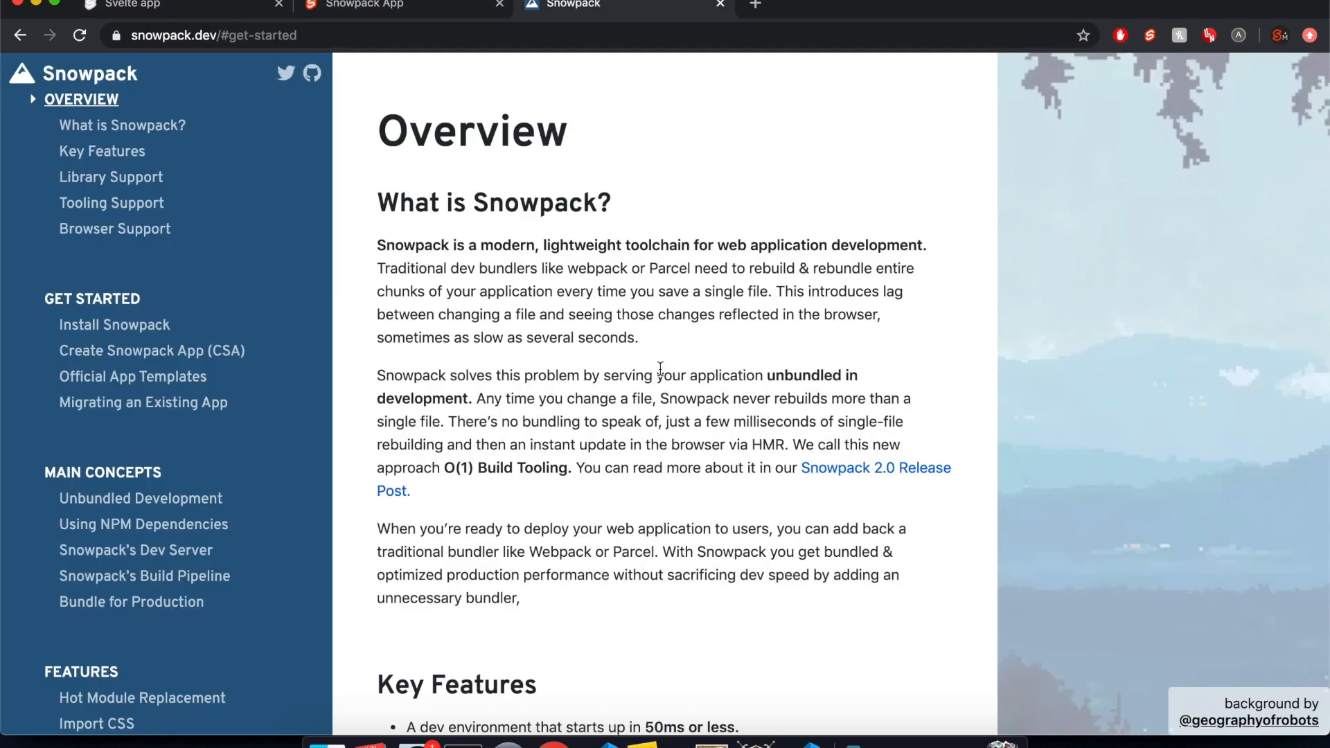
# Scroll to Create Snowpack App (CSA) and select the npx create-snowpack-app command to copy it
pyautogui.scroll(3)
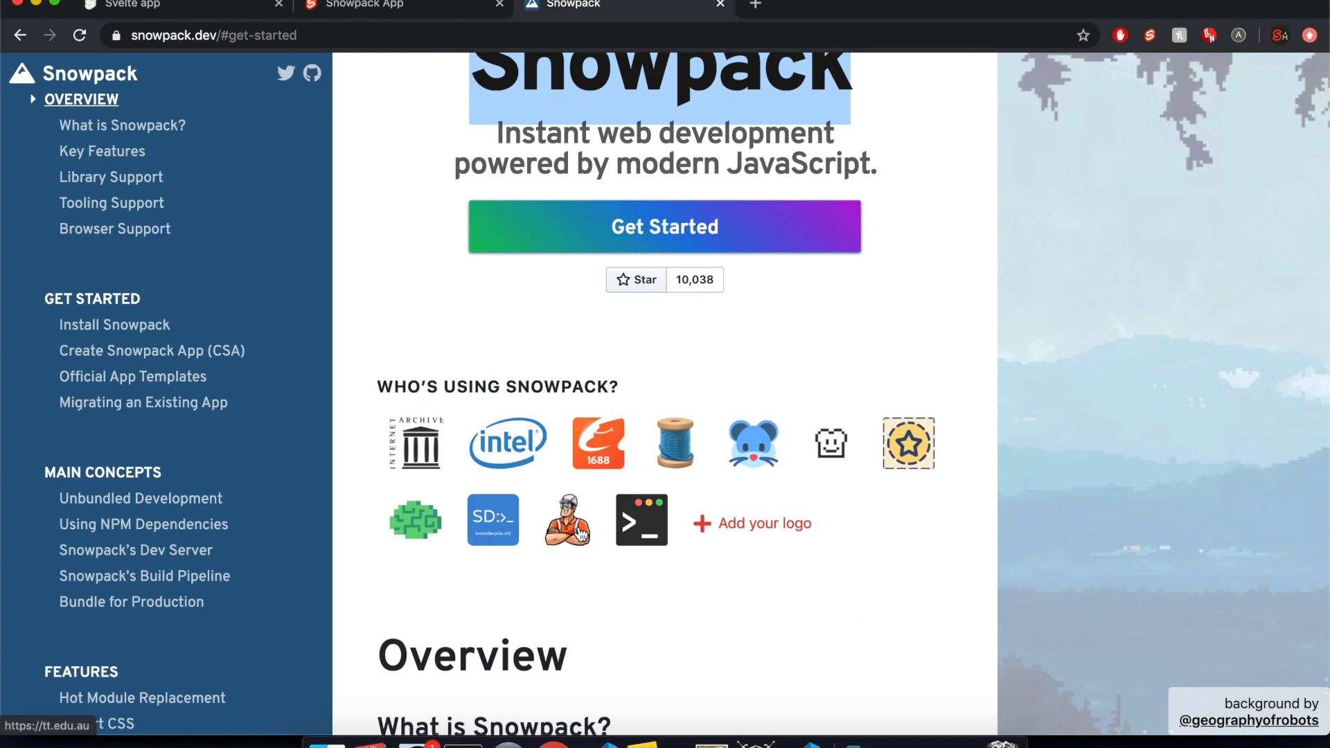
pyautogui.scroll(-3)
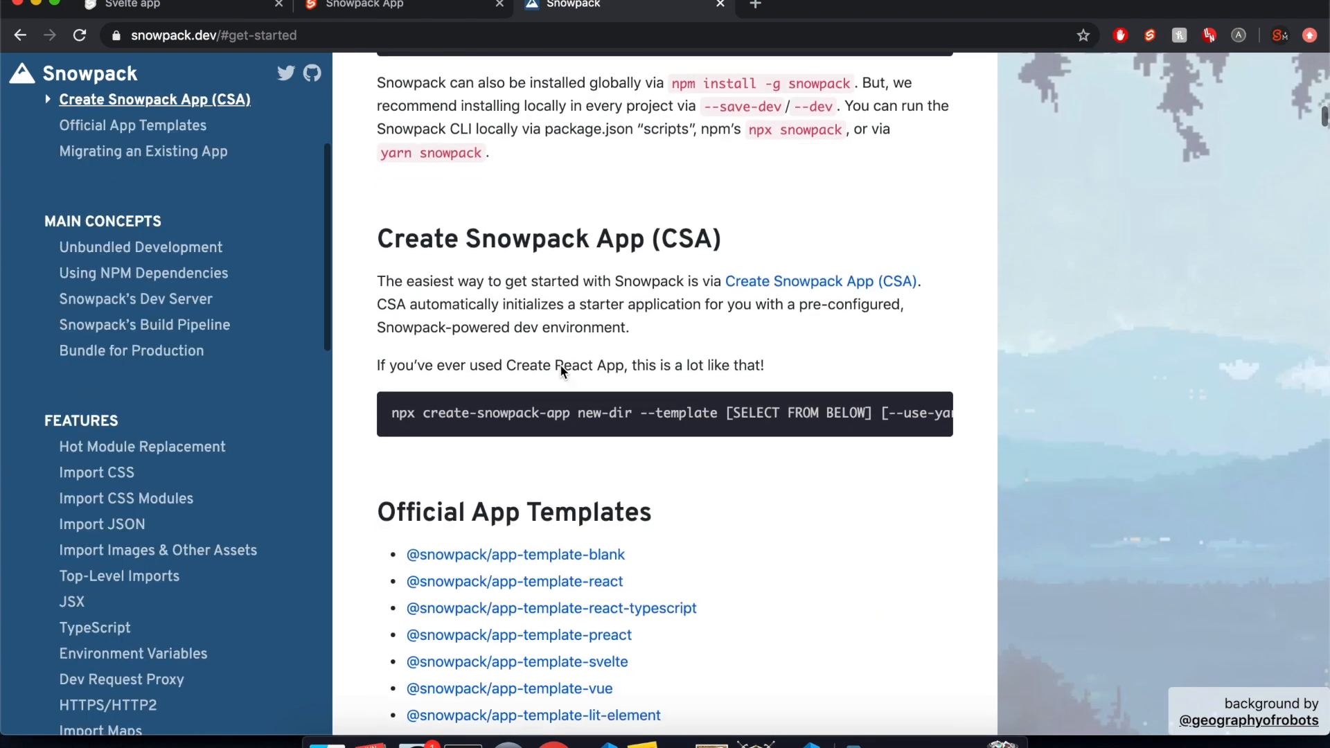
pyautogui.scroll(-3)
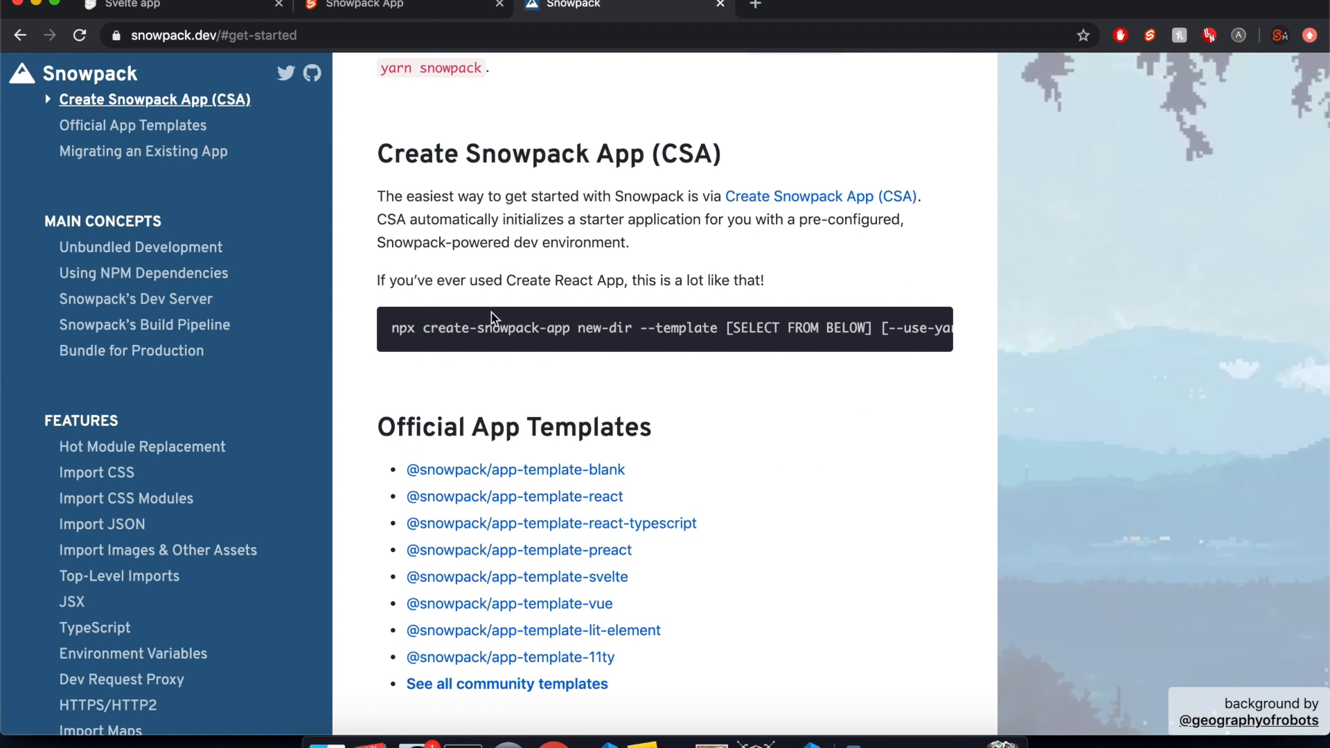
pyautogui.moveTo(373, 92)
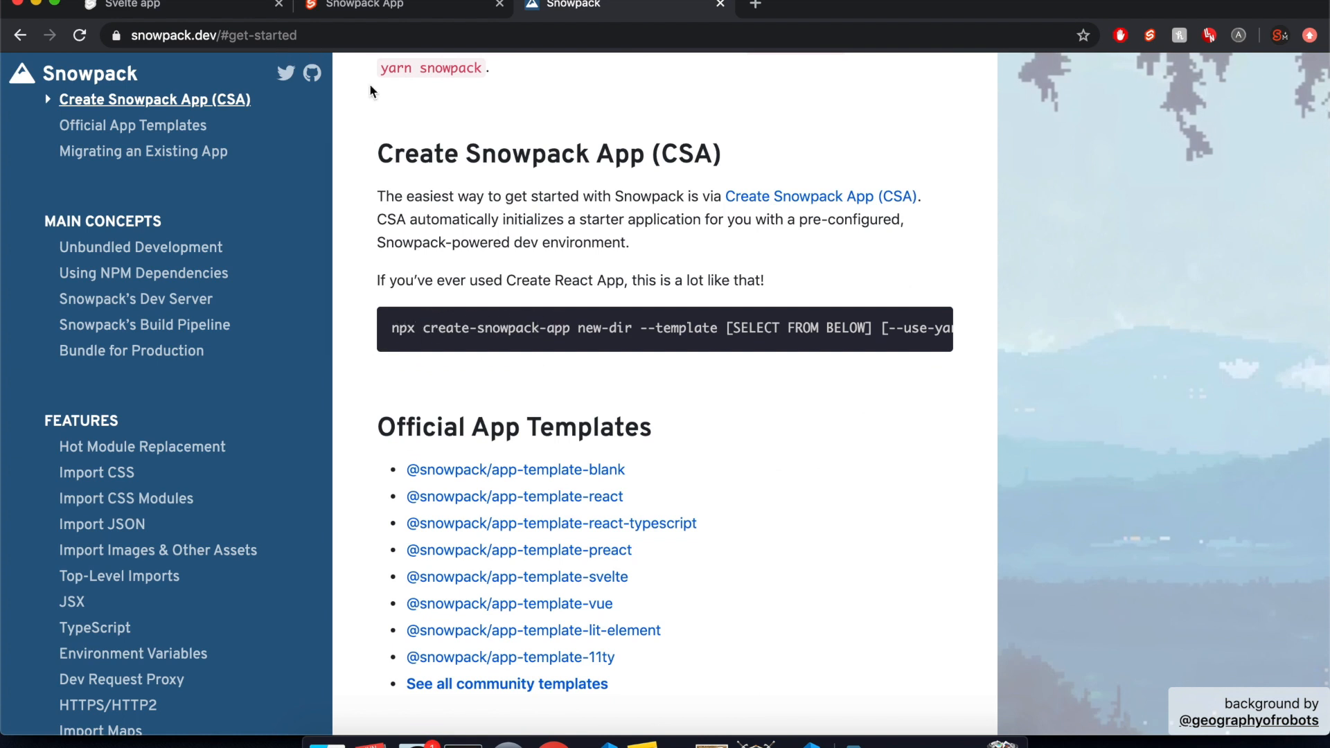
pyautogui.moveTo(892, 327)
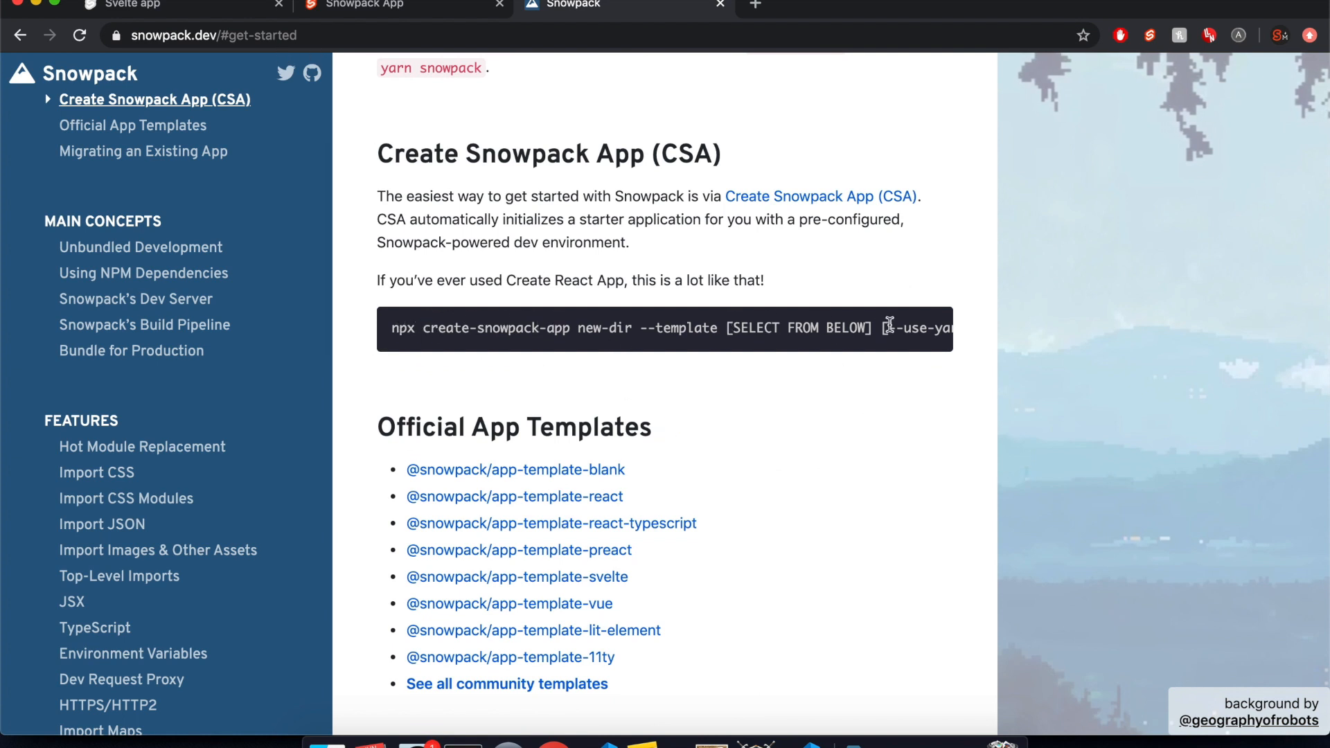
pyautogui.moveTo(887, 328); pyautogui.dragTo(390, 329)
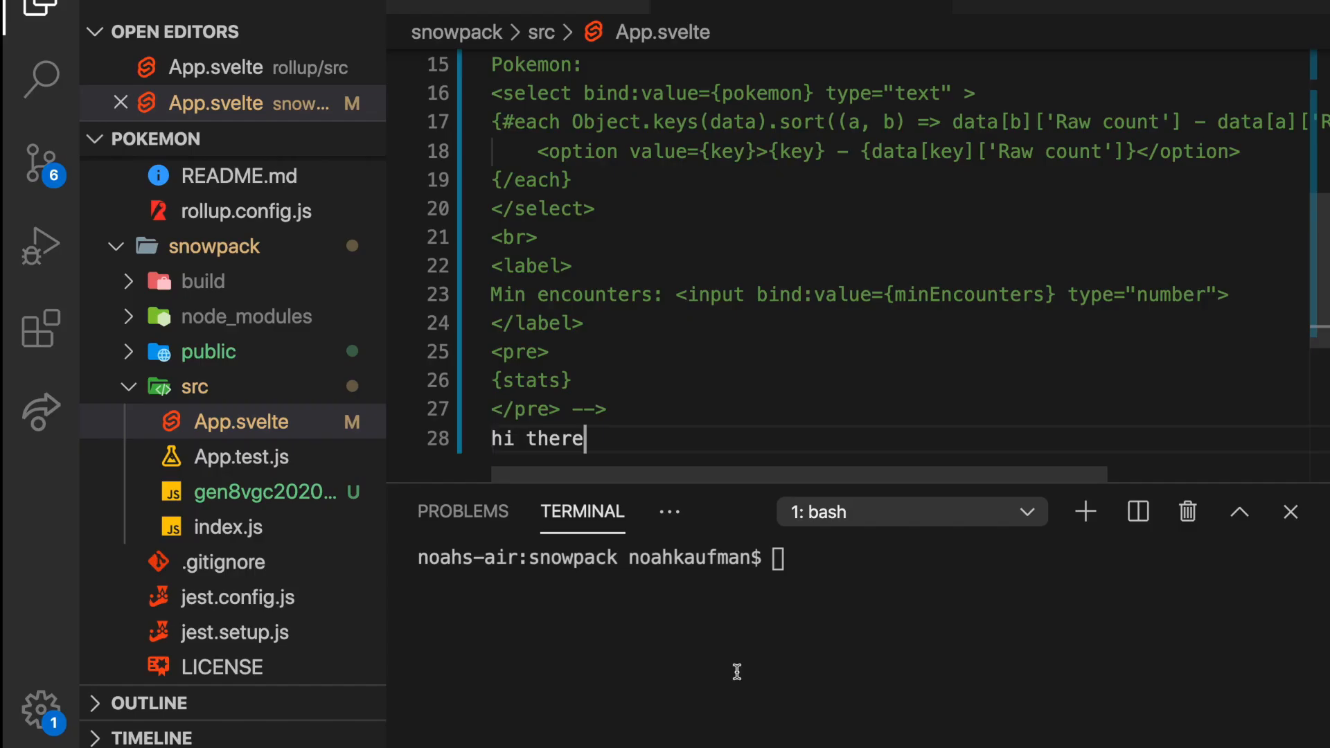
pyautogui.write('npx create-snowpack-app new-dir --template [SELECT FROM BELOW]')
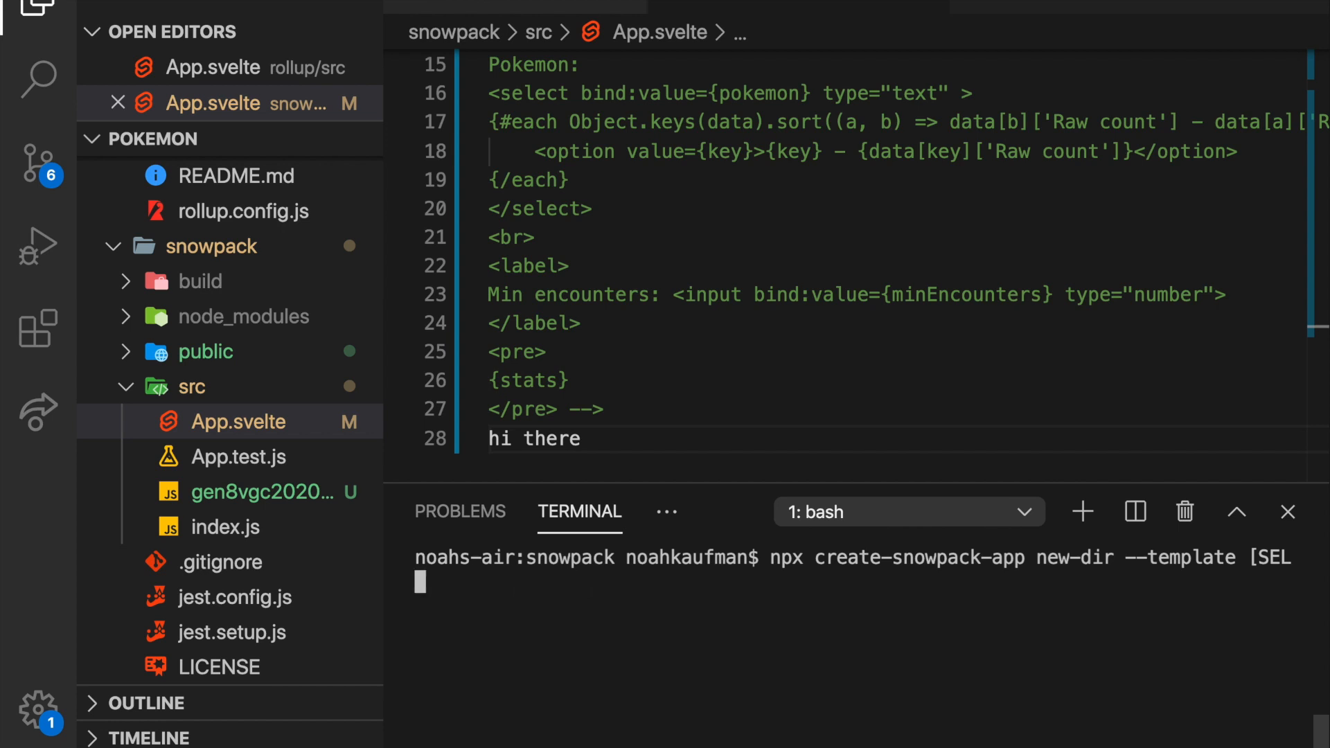
pyautogui.press('Backspace')
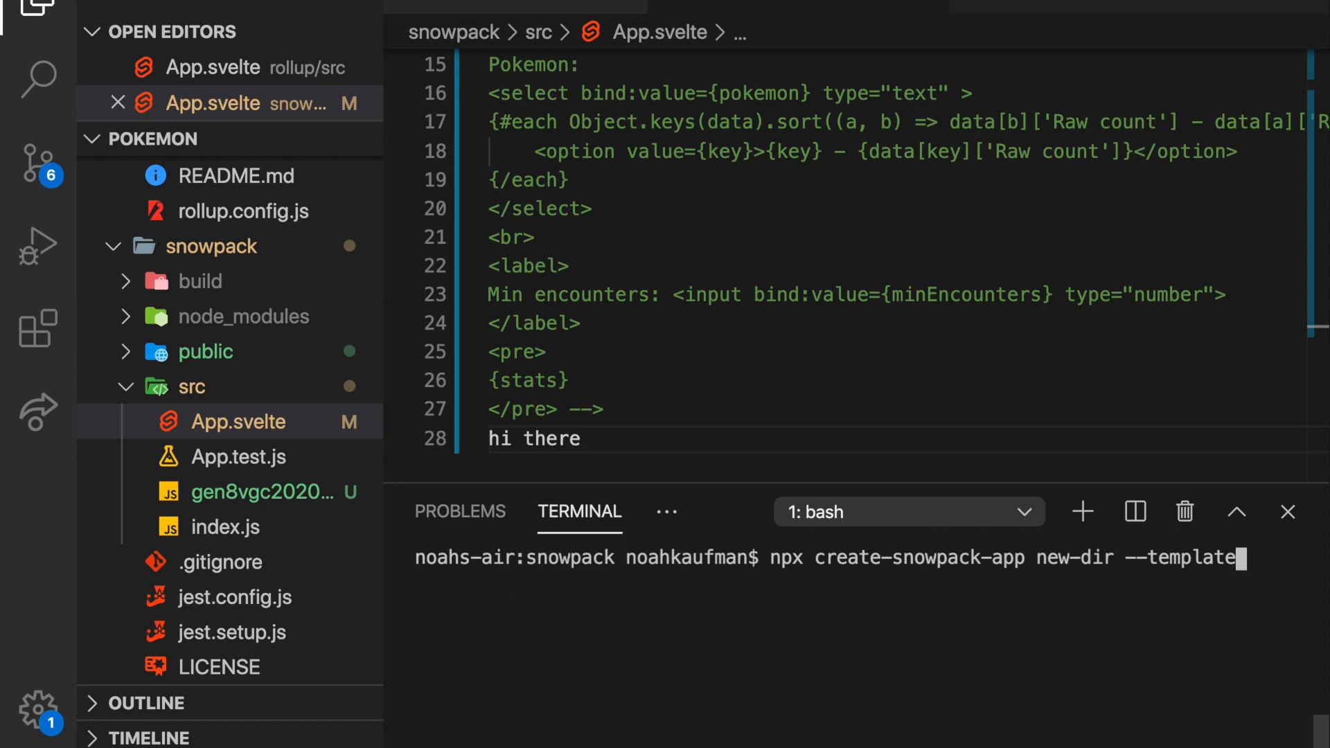
pyautogui.press('Backspace')
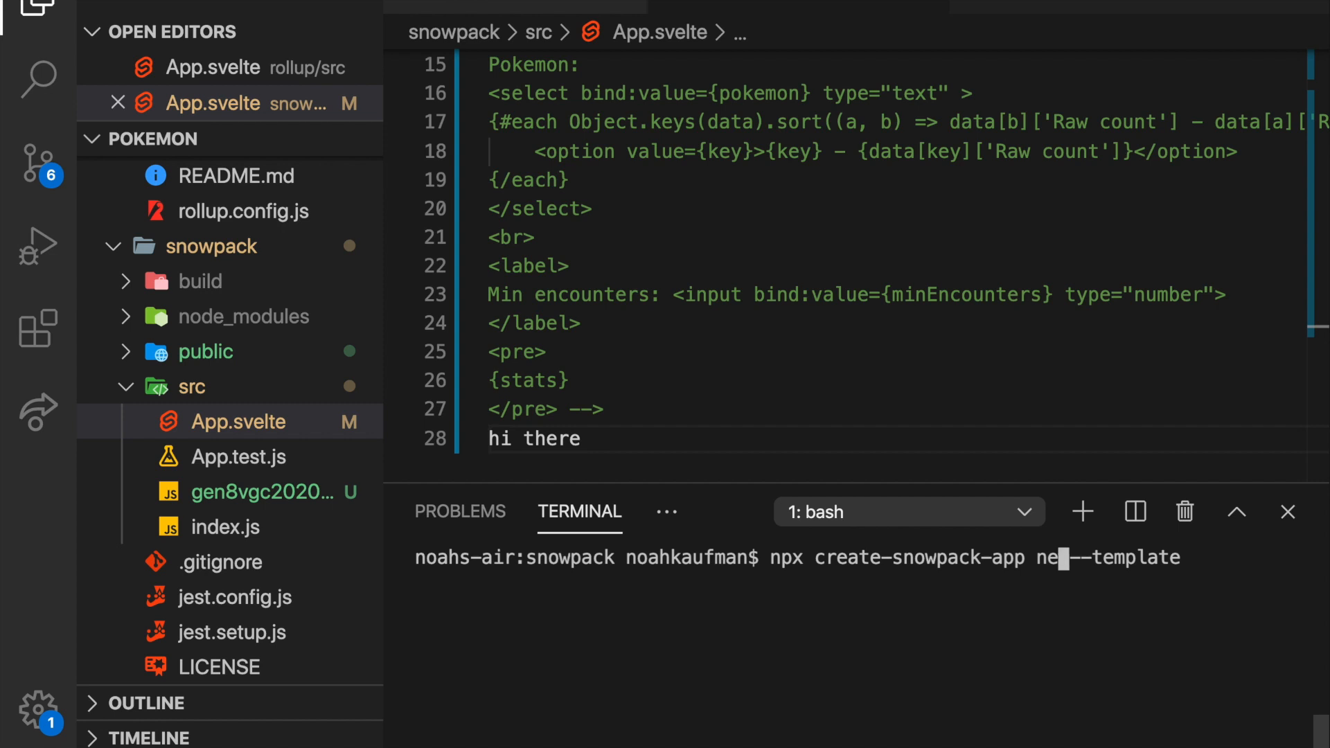
pyautogui.write('poke,')
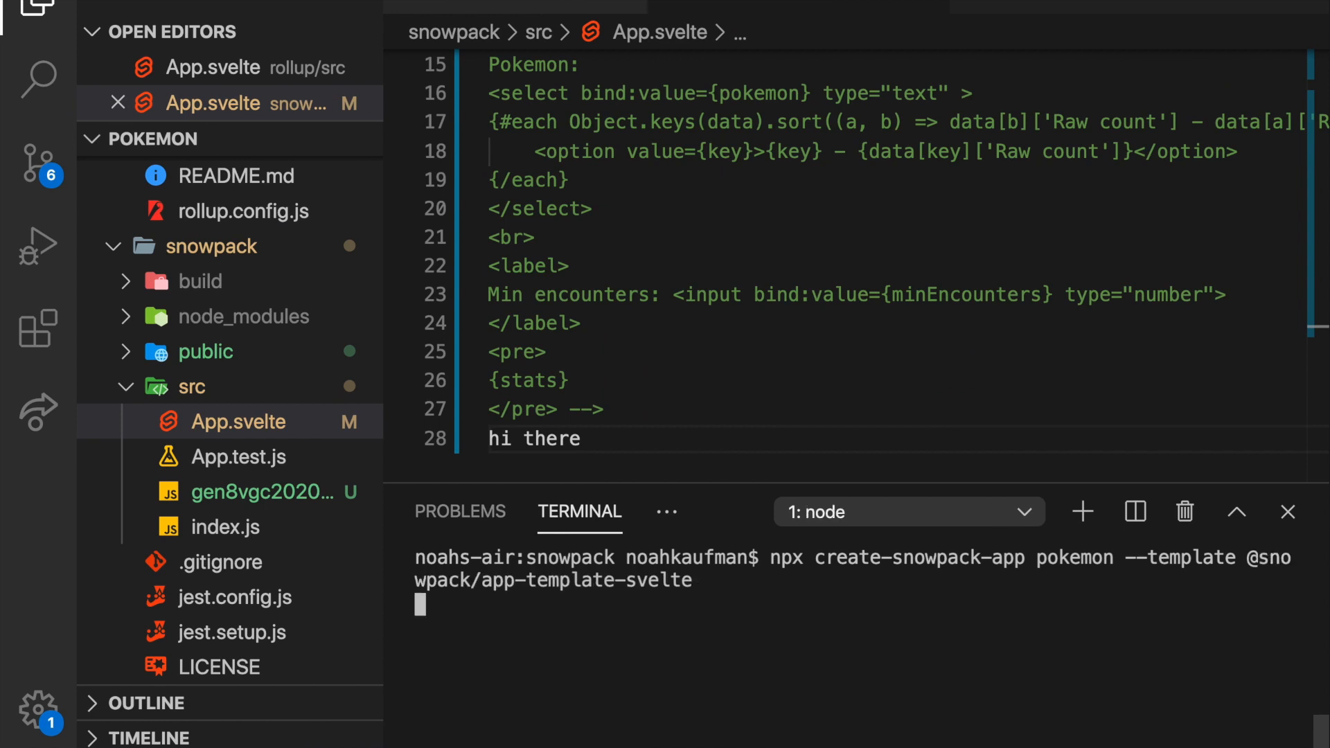
pyautogui.moveTo(540, 598)
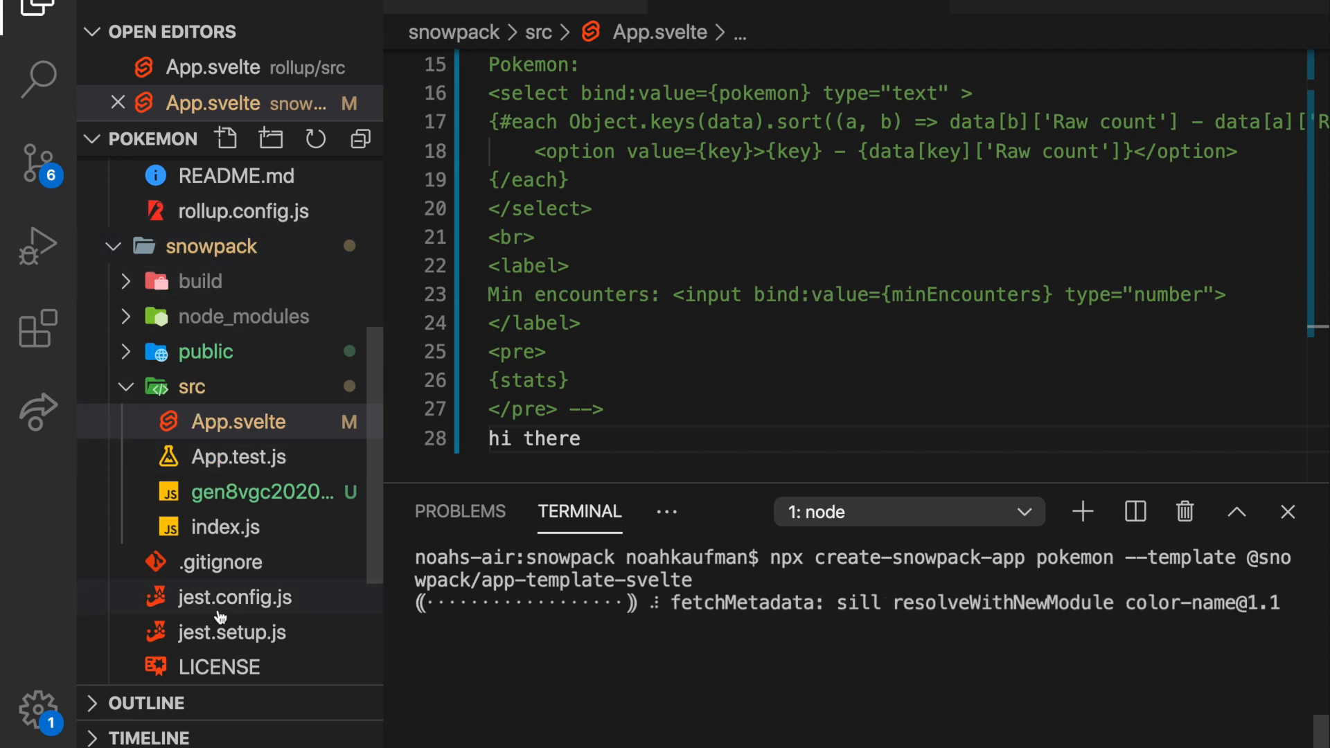
# View snowpack.config.json with its empty scripts and plugins entries
pyautogui.scroll(-3)
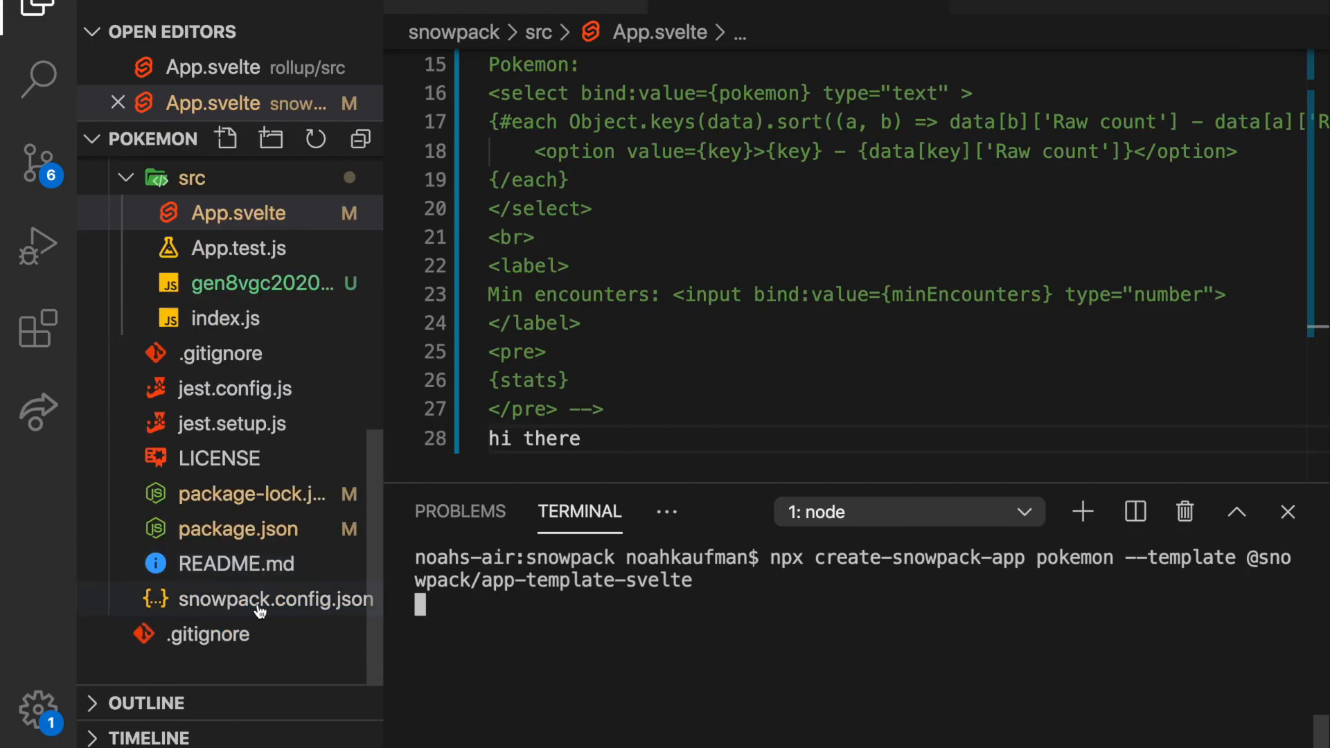
pyautogui.click(276, 599)
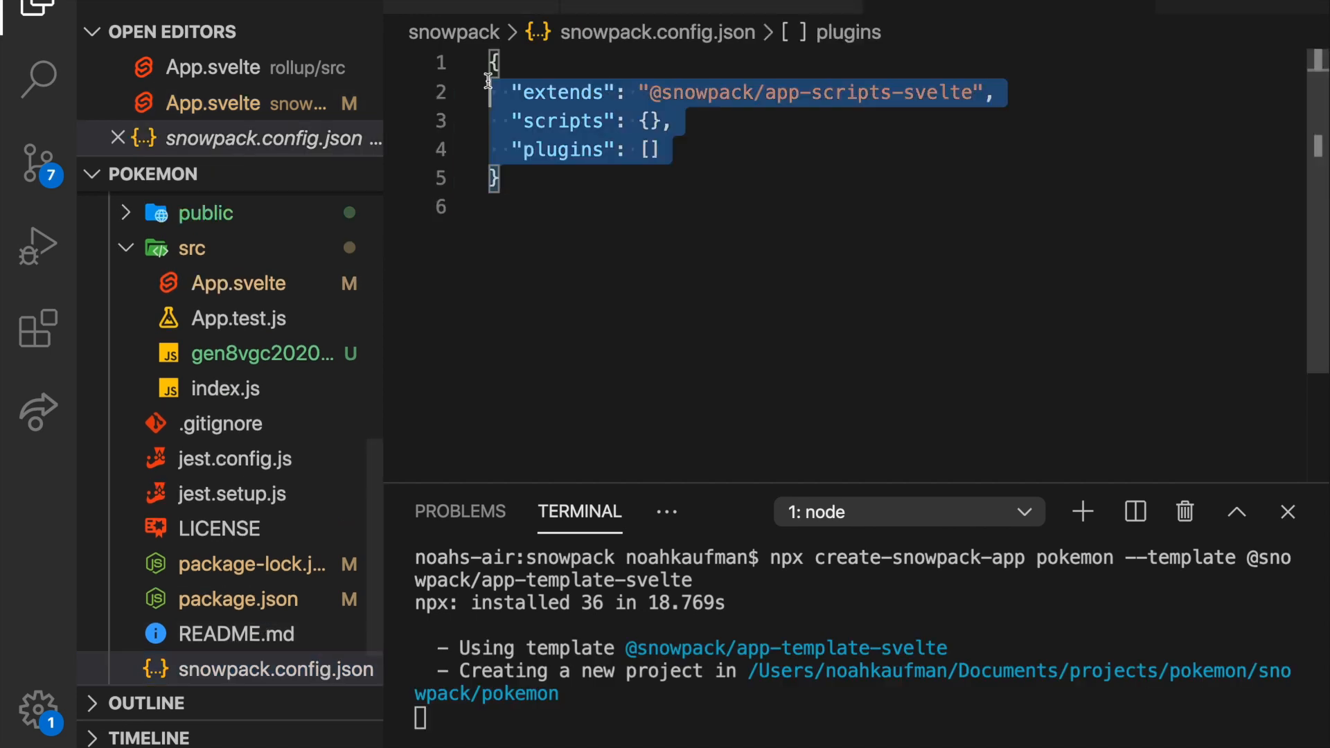
pyautogui.click(650, 122)
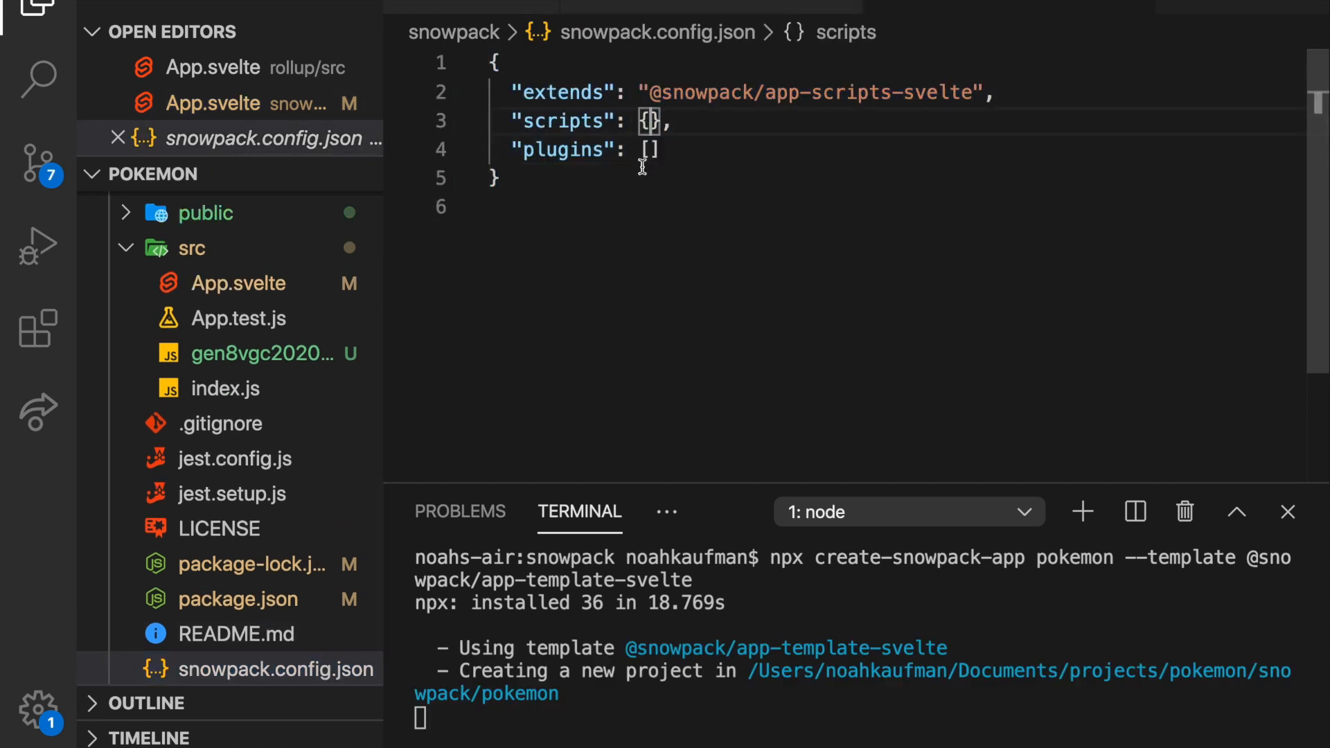
pyautogui.moveTo(626, 203)
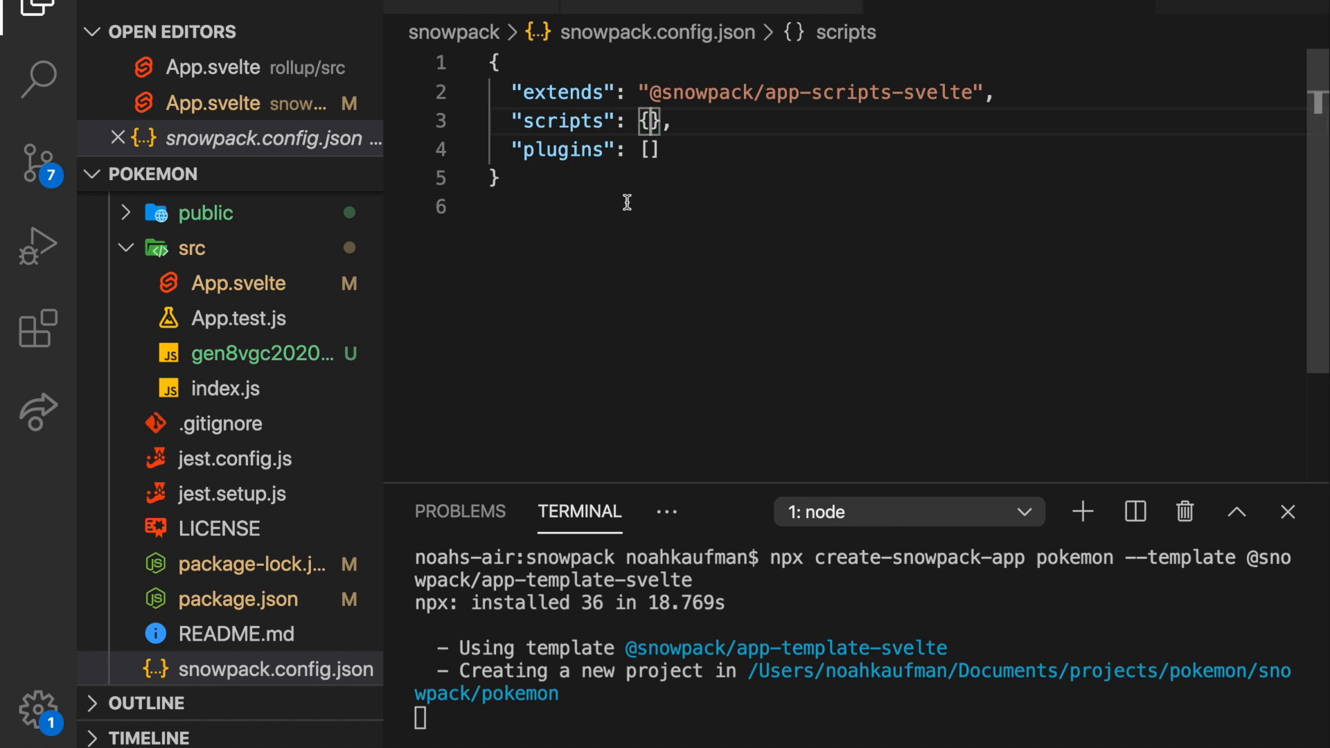